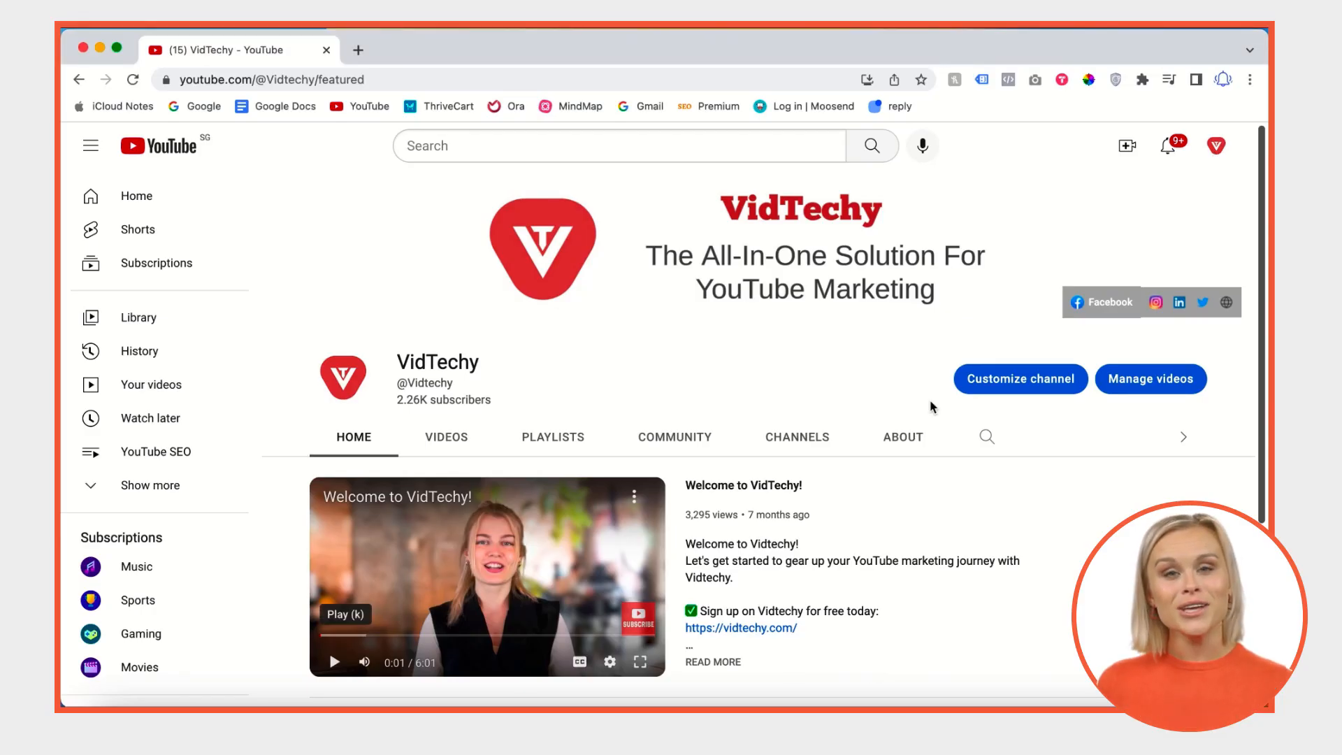
{"action": "mouse_move", "coordinate": [657, 439]}
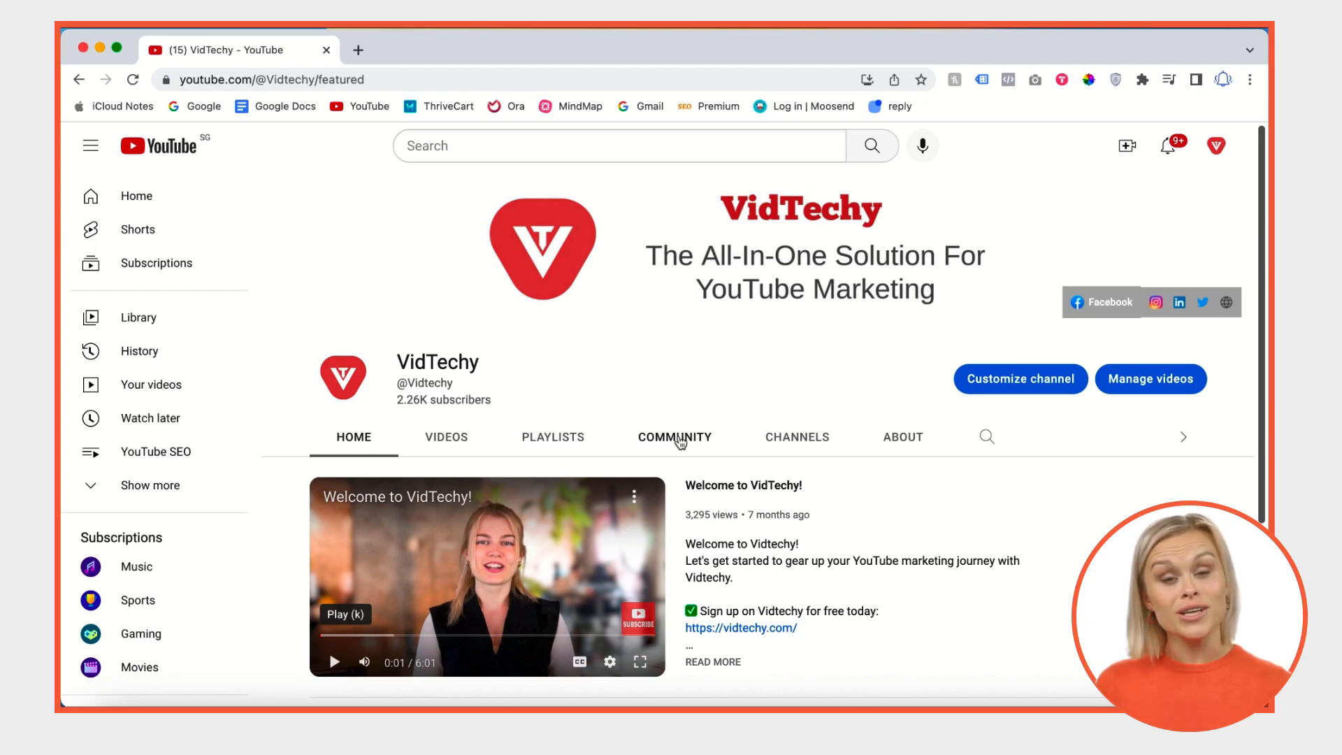
Switch to the VidTechy channel's Community tab with its empty post composer
{"action": "left_click", "coordinate": [674, 437]}
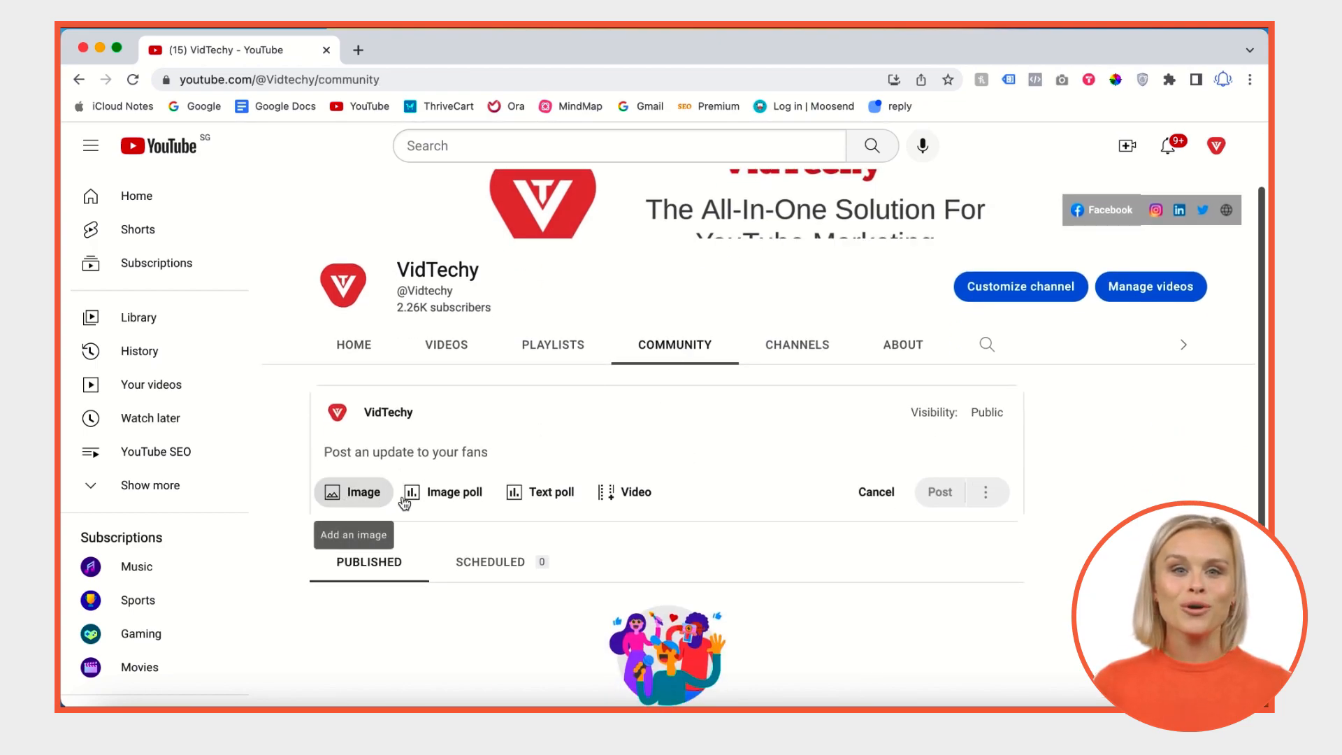
{"action": "mouse_move", "coordinate": [636, 498]}
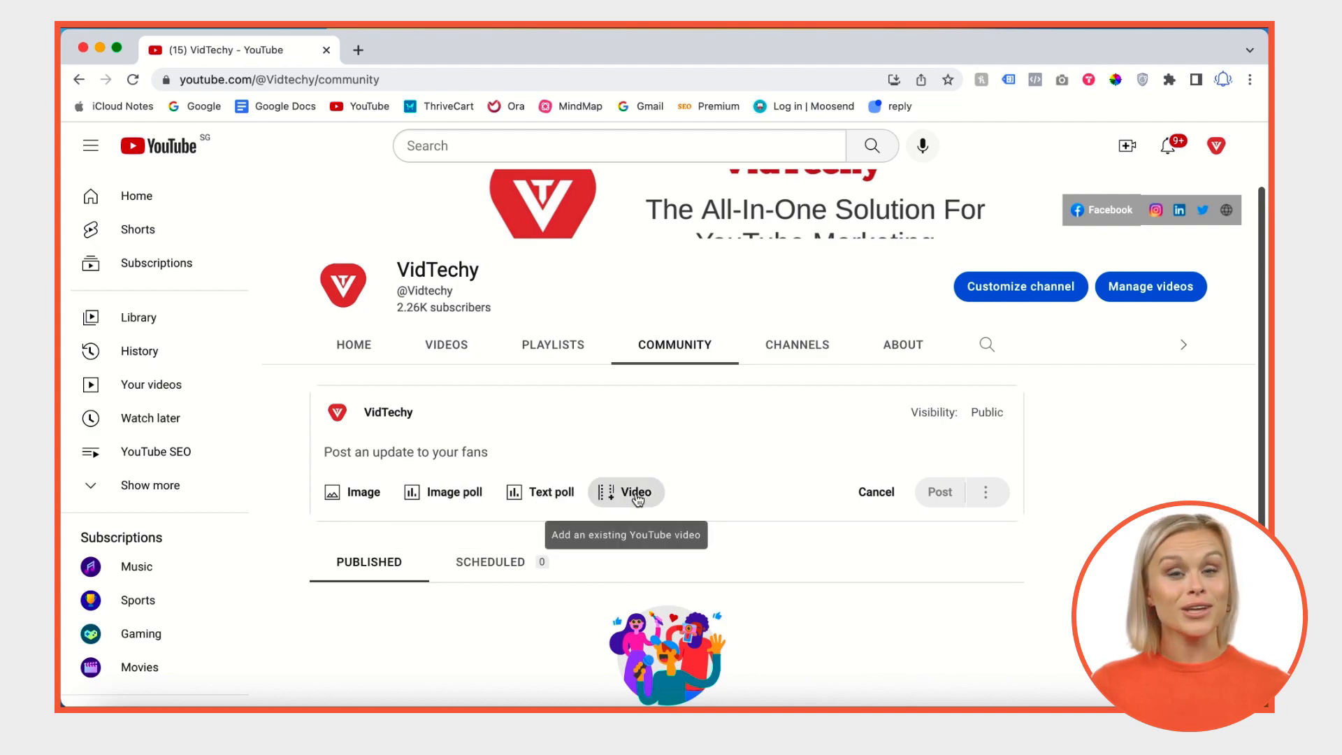
{"action": "mouse_move", "coordinate": [354, 491]}
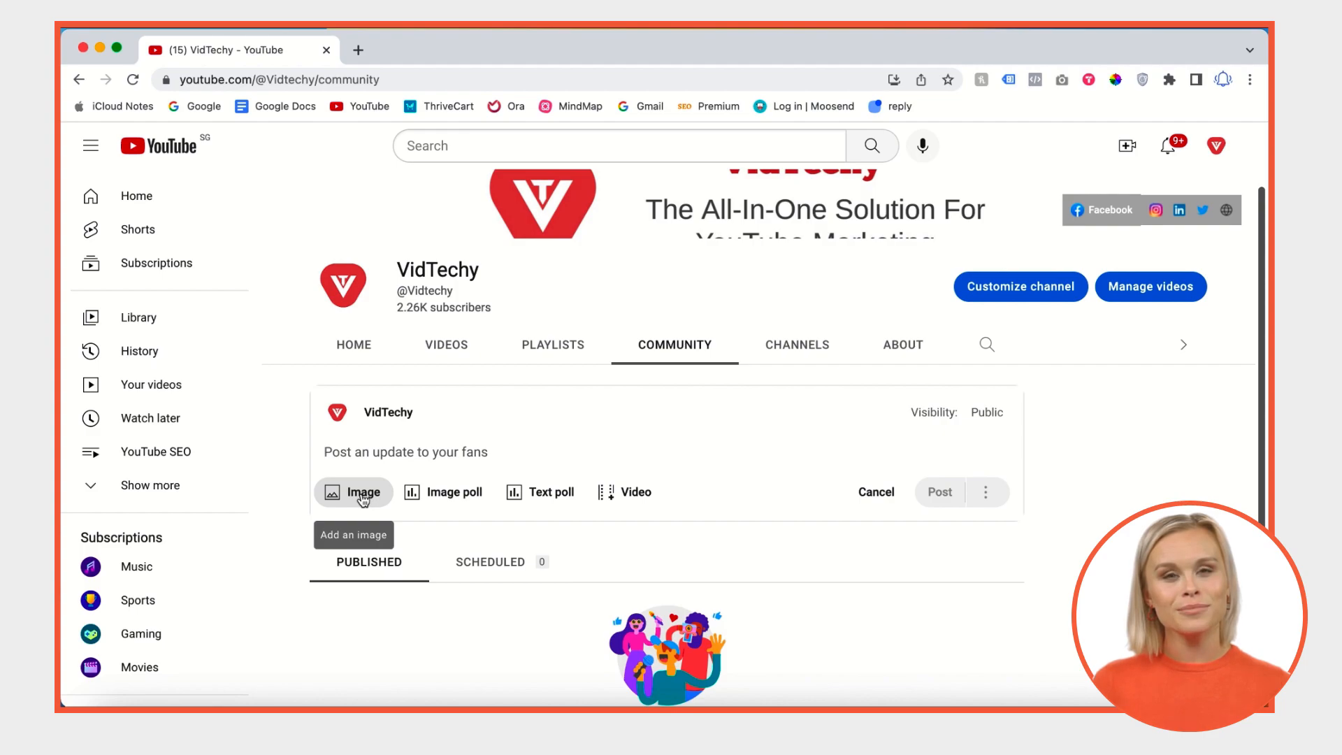
Attach the 'How to Change YouTube Channel Name' image from the computer and adjust its preview framing
{"action": "left_click", "coordinate": [353, 491]}
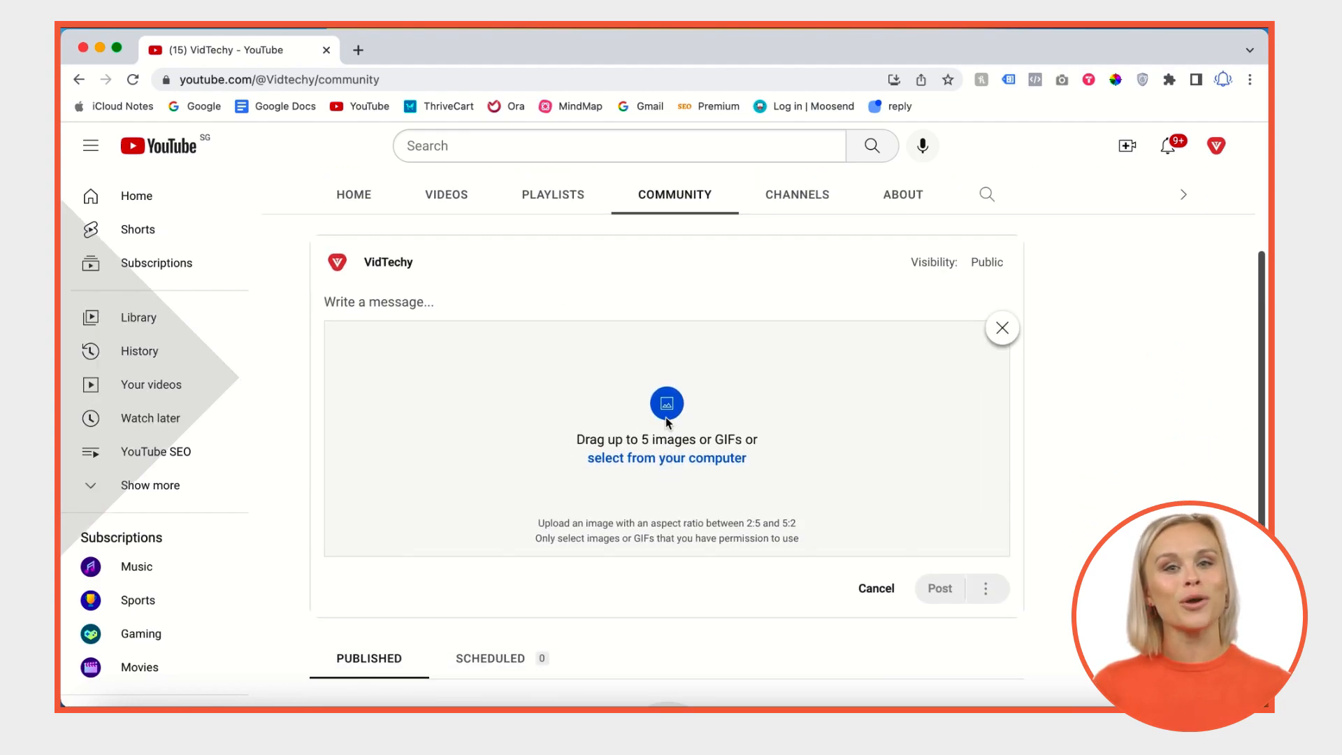
{"action": "left_click", "coordinate": [665, 458]}
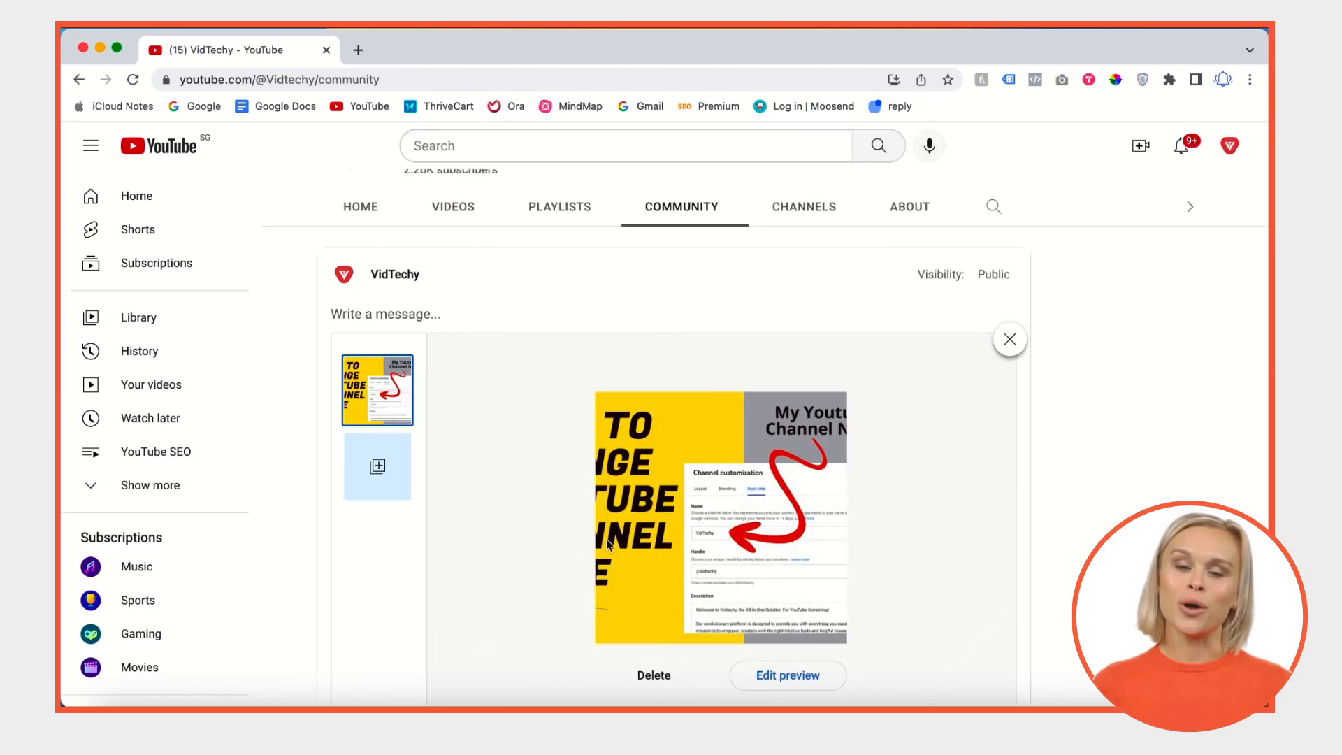
{"action": "left_click", "coordinate": [787, 674]}
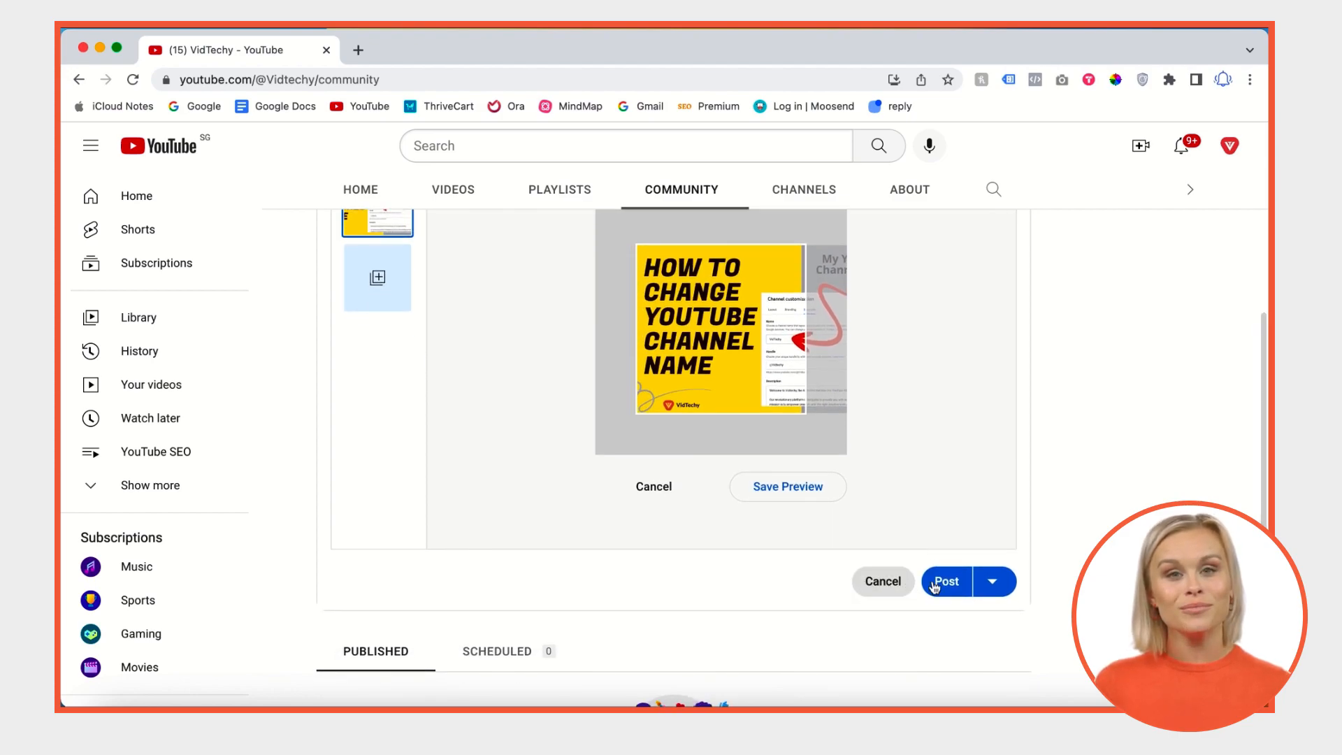
{"action": "mouse_move", "coordinate": [945, 582]}
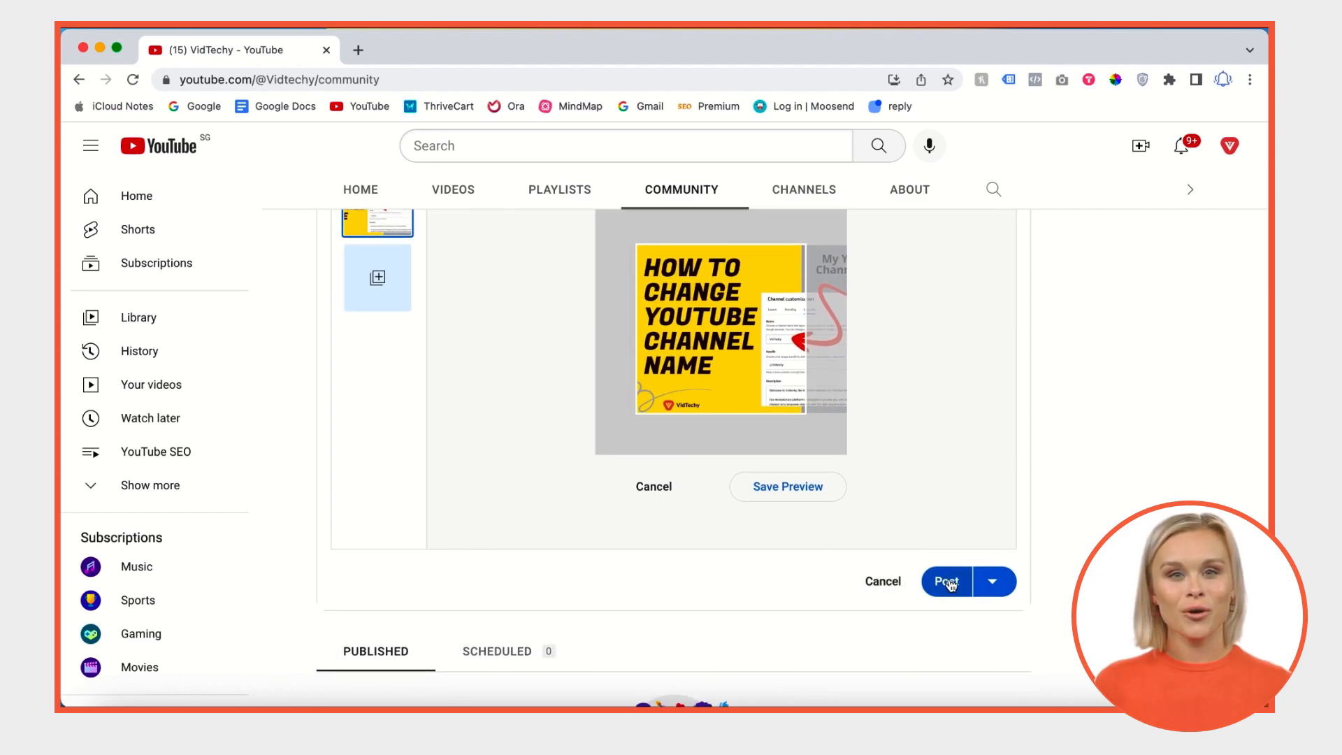
Review the Schedule publishing option under the Post dropdown, then dismiss it without scheduling
{"action": "left_click", "coordinate": [993, 582]}
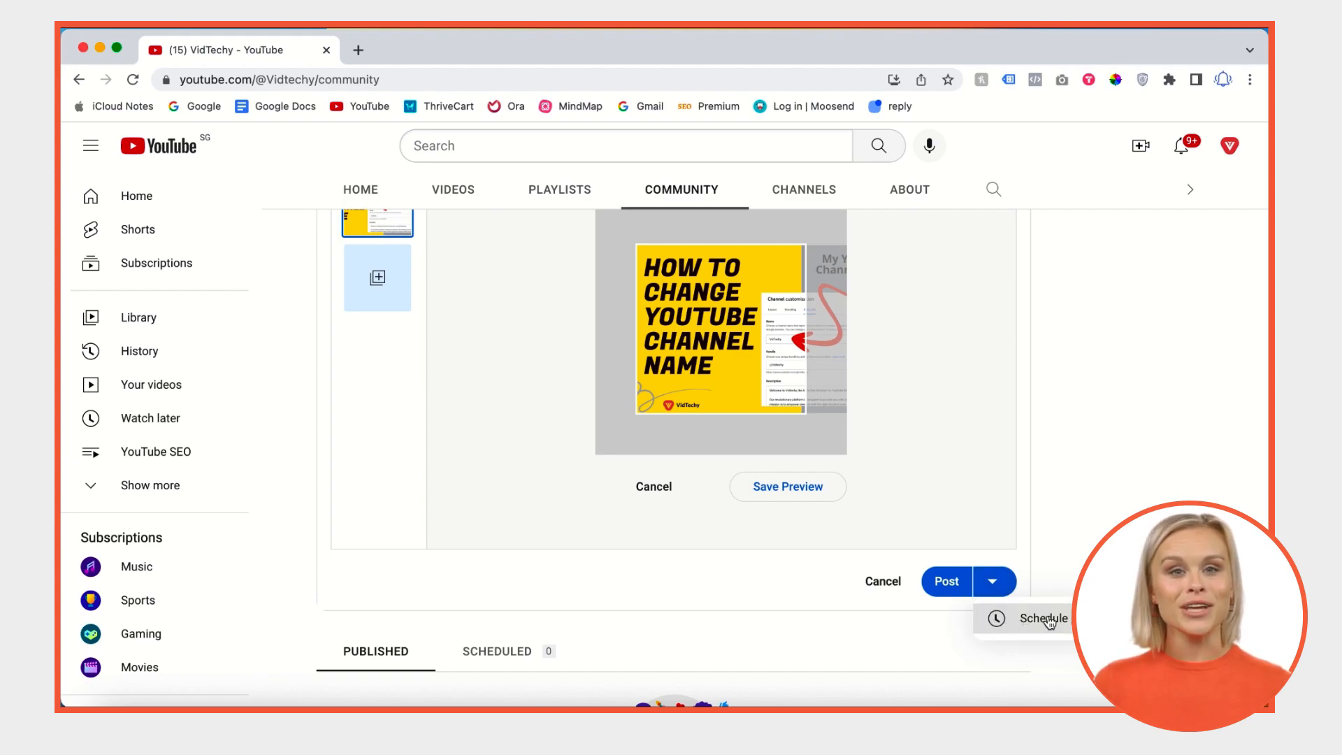
{"action": "left_click", "coordinate": [1043, 618]}
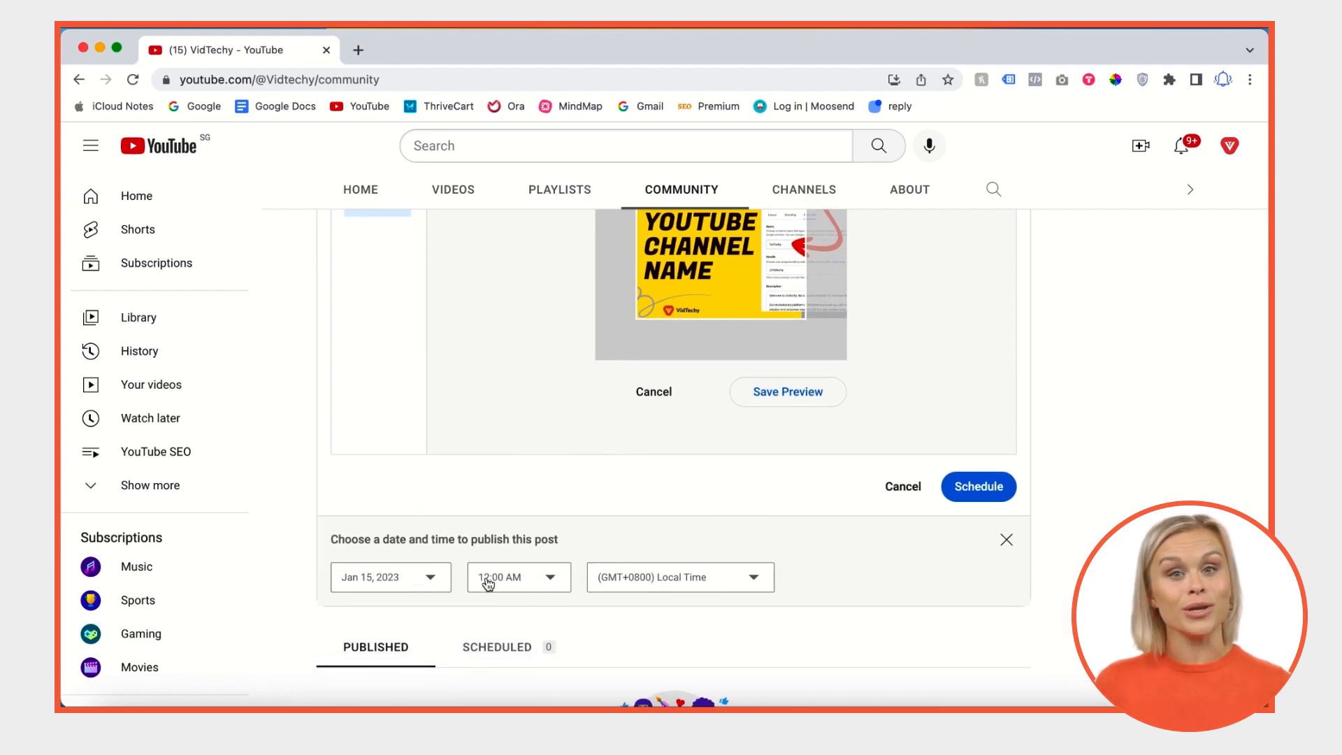
{"action": "mouse_move", "coordinate": [1006, 540]}
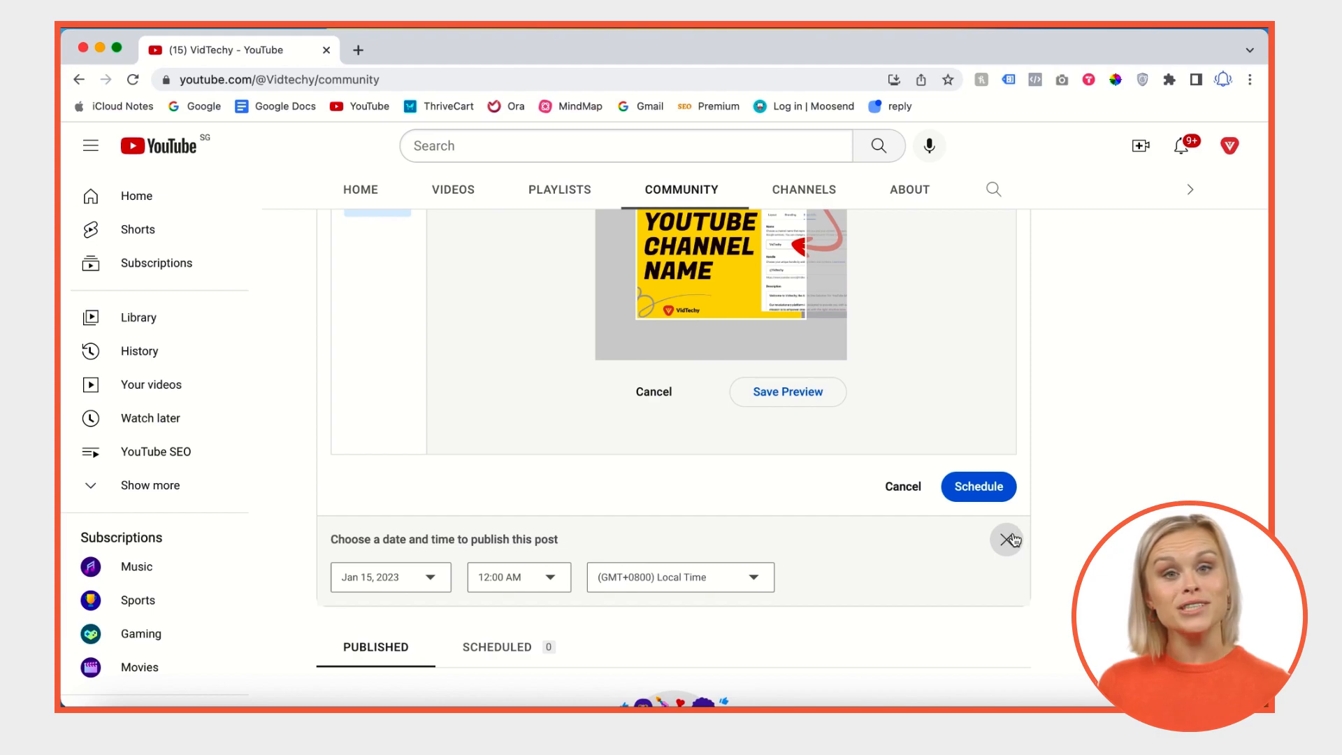
{"action": "left_click", "coordinate": [1008, 539]}
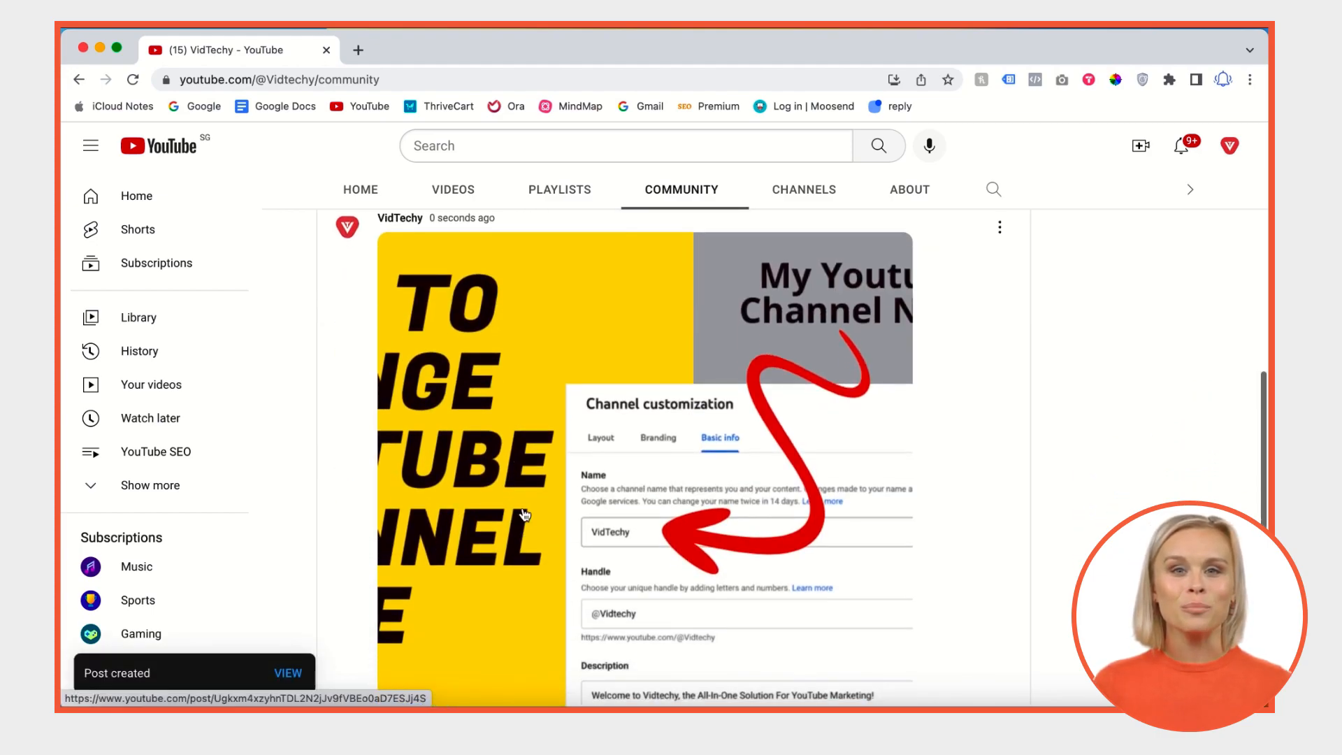
Scroll the Community tab to view the newly published image post at the top of Published posts
{"action": "scroll", "scroll_direction": "up", "scroll_amount": 3}
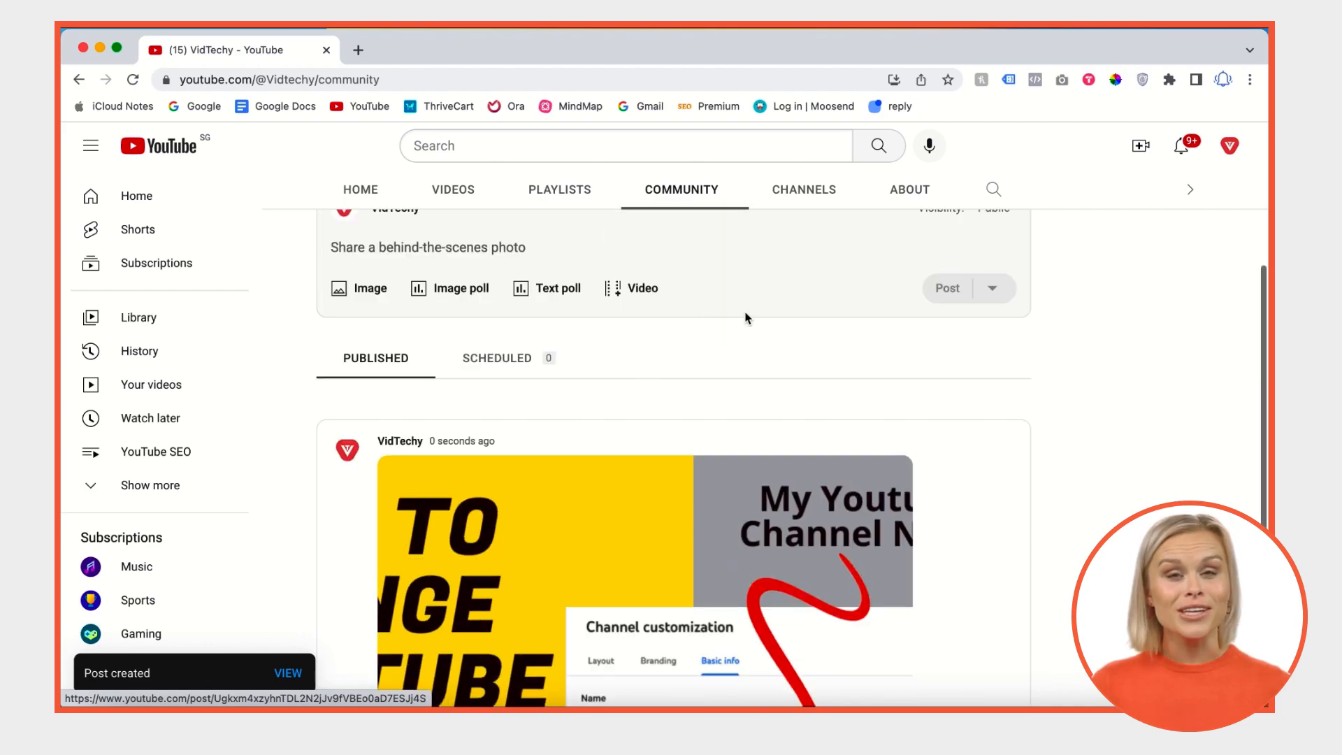
{"action": "scroll", "scroll_direction": "up", "scroll_amount": 3}
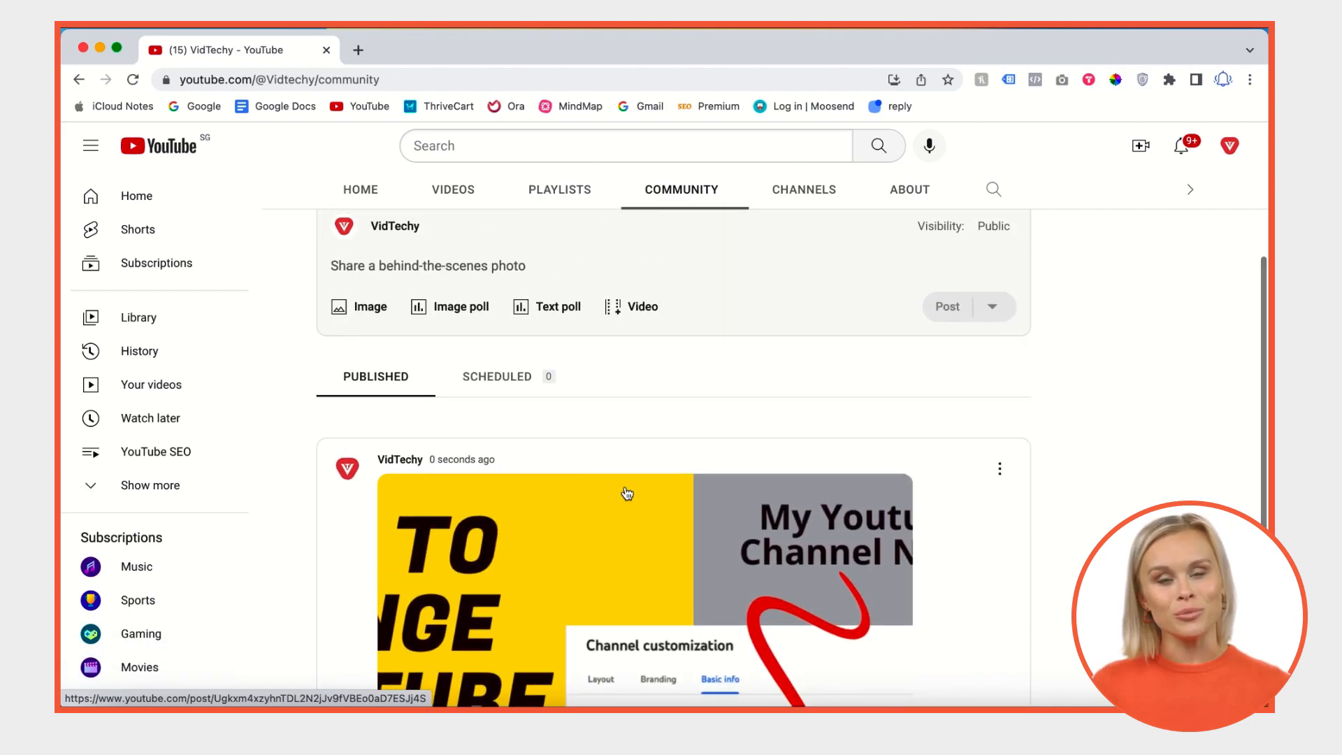
{"action": "scroll", "scroll_direction": "up", "scroll_amount": 3}
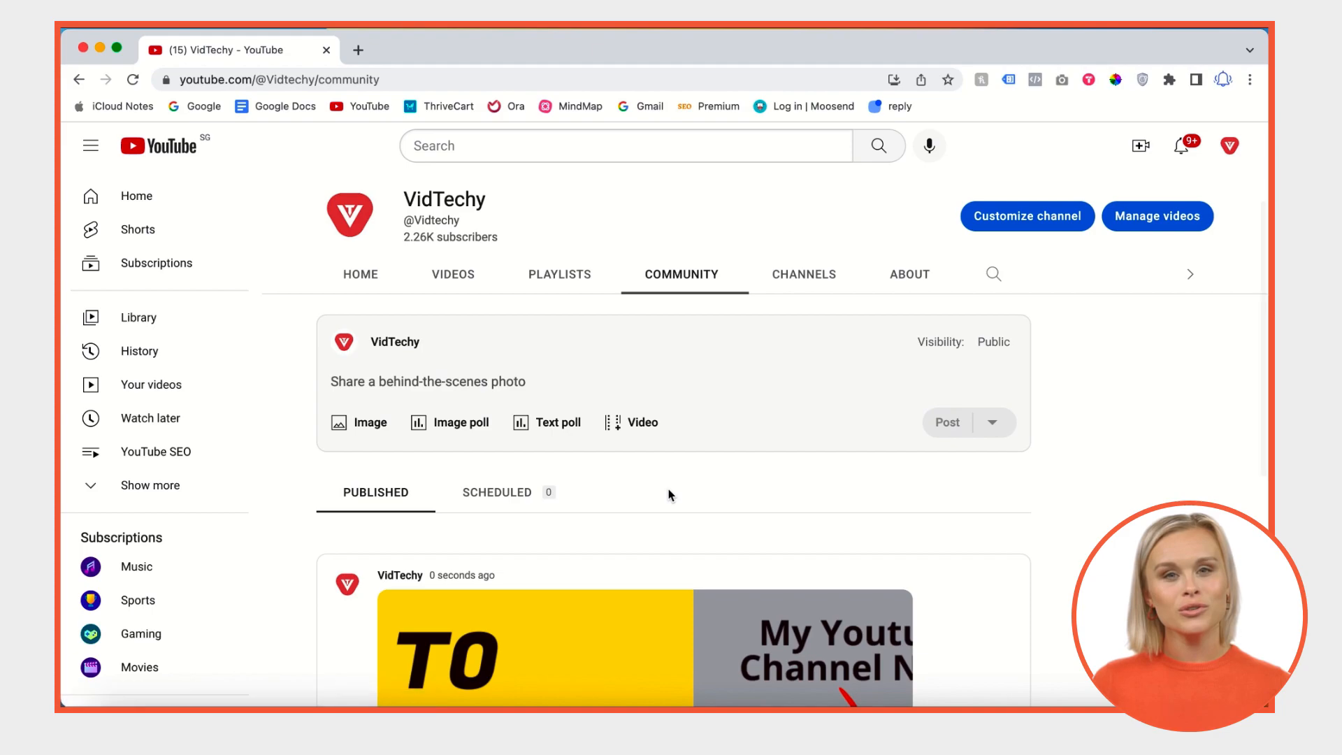